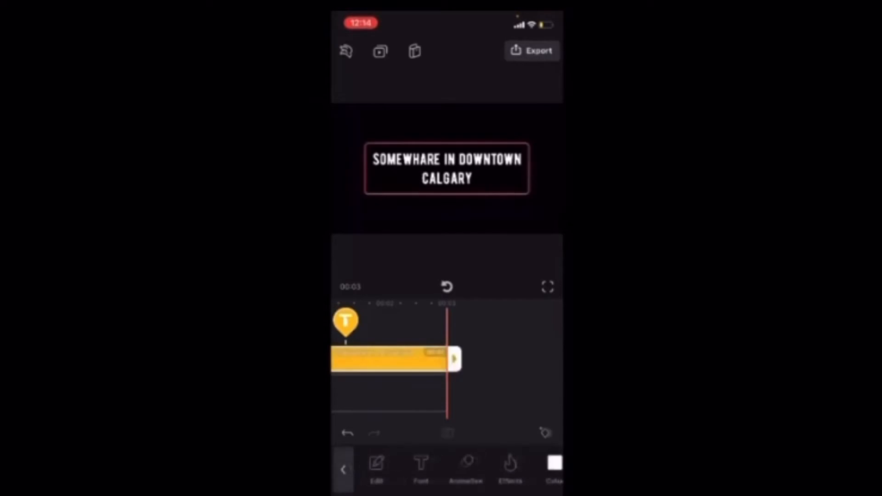
# - Open the animation options for the 'Somewhare in Downtown Calgary' title clip
pyautogui.click(466, 469)
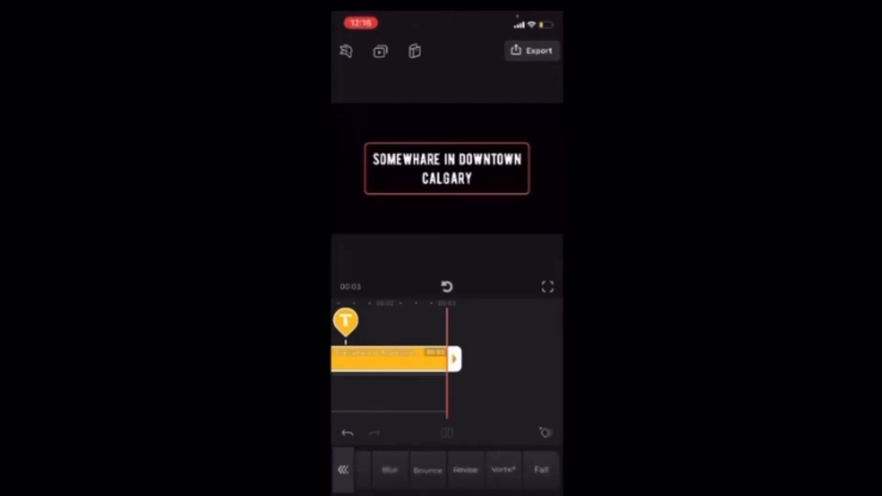
pyautogui.click(377, 469)
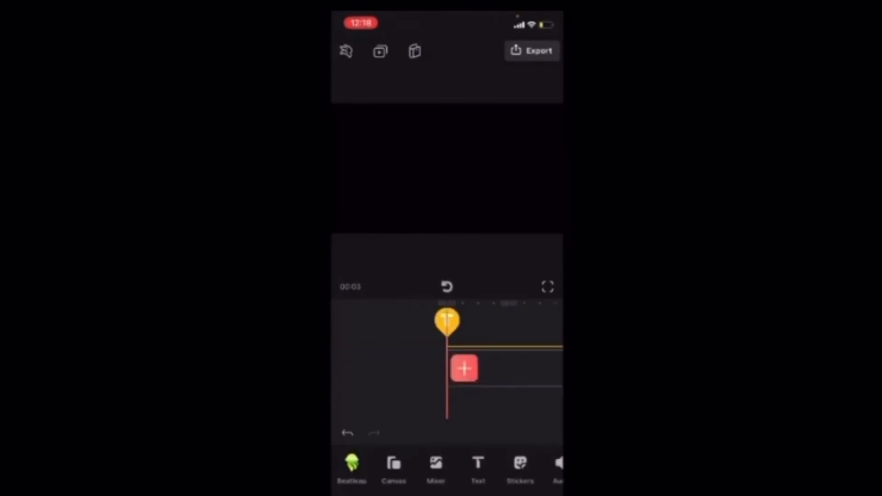
# - Bring up the Export screen, showing 1080p resolution and 30 fps
pyautogui.click(445, 286)
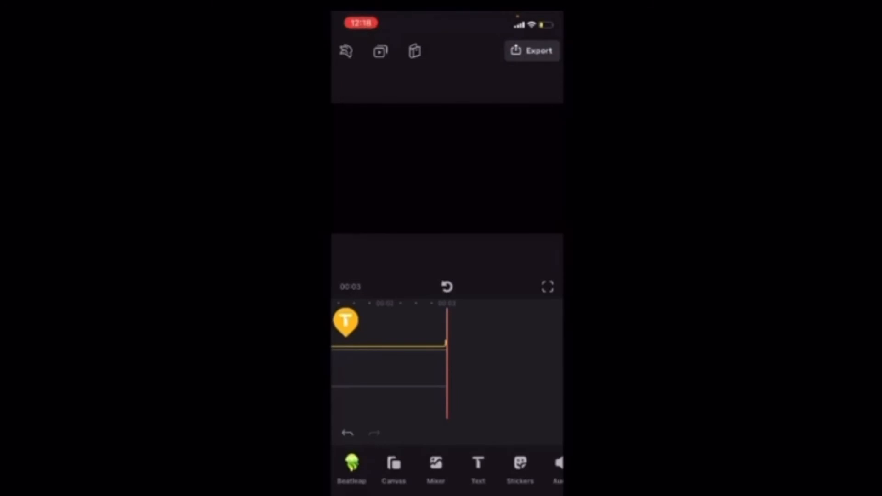
pyautogui.click(531, 51)
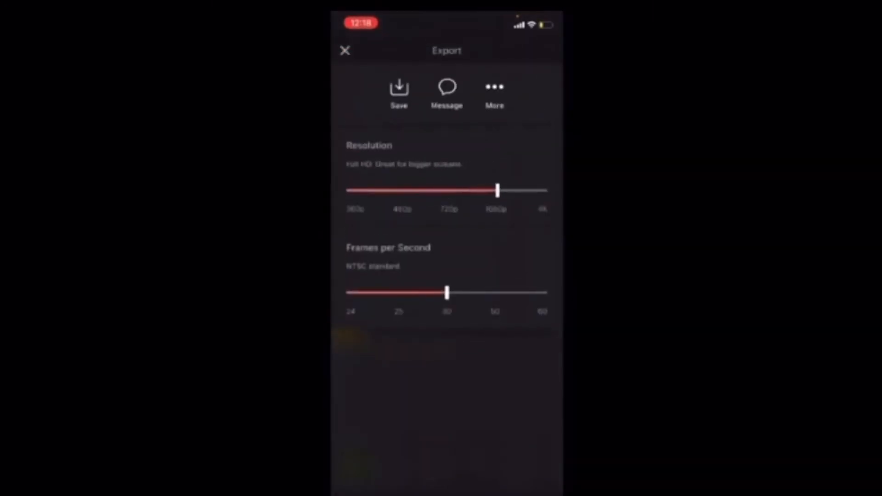